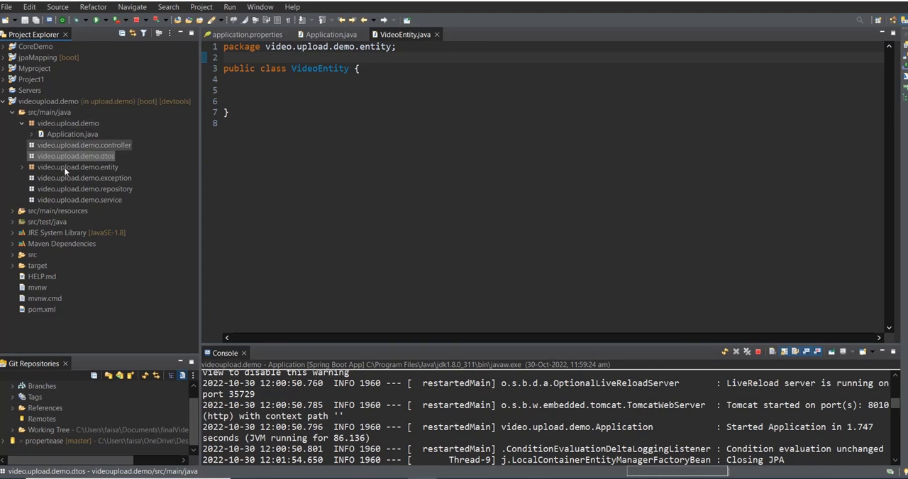
# Step: In VideoEntity, declare the private int id field
pyautogui.click(77, 167)
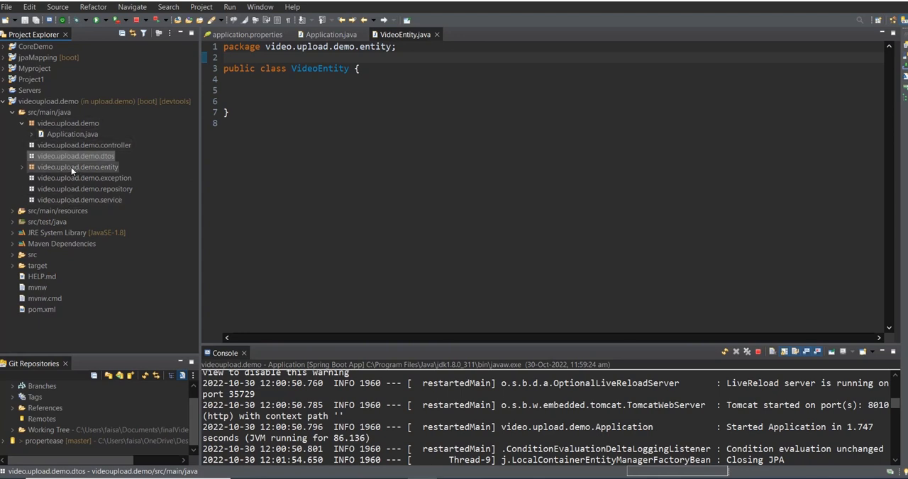
pyautogui.click(83, 189)
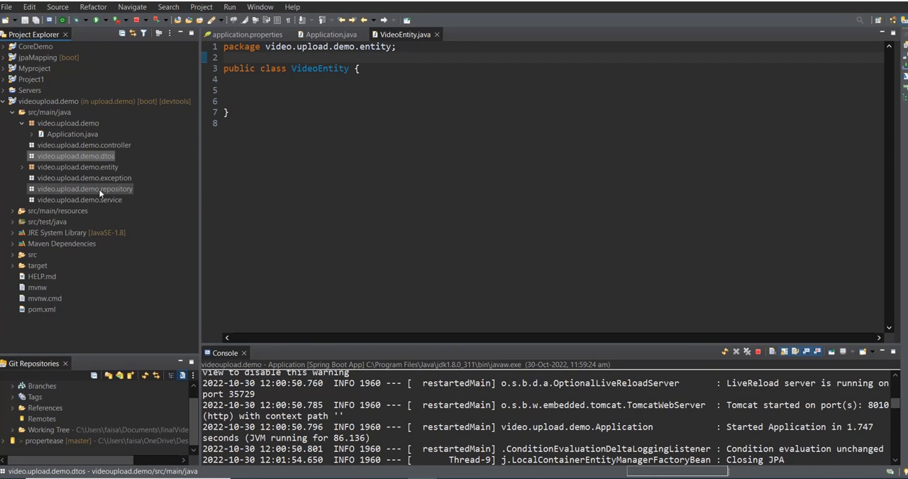
pyautogui.moveTo(98, 192)
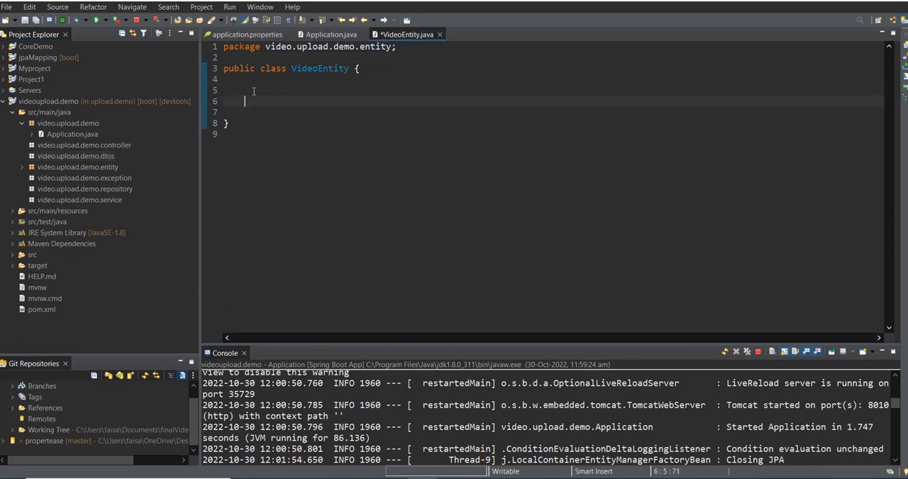
pyautogui.write('priva')
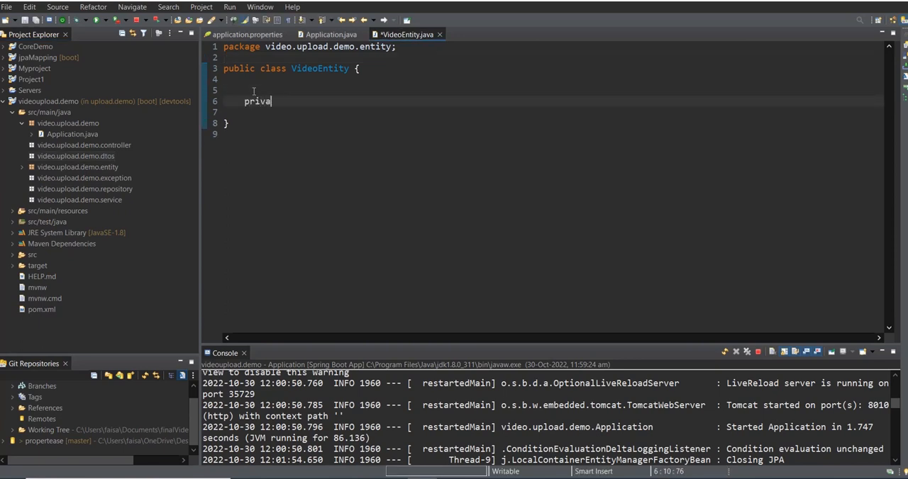
pyautogui.write('te in')
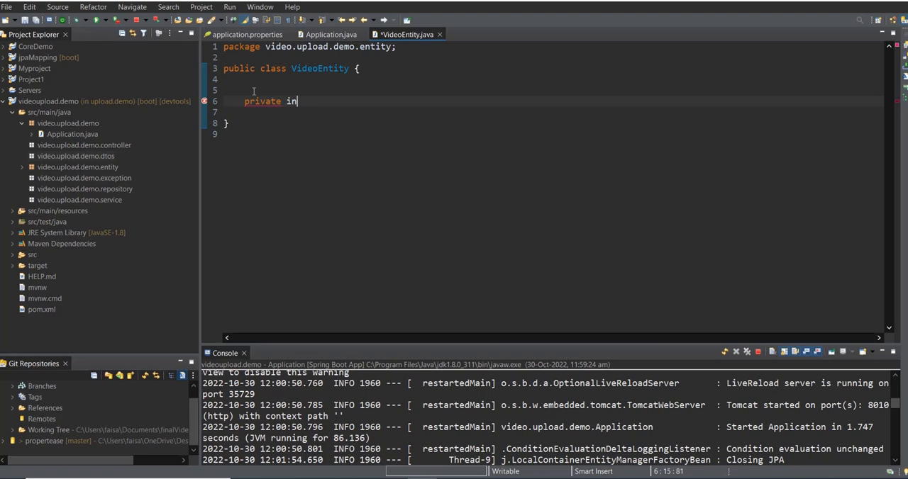
pyautogui.write('t id ;')
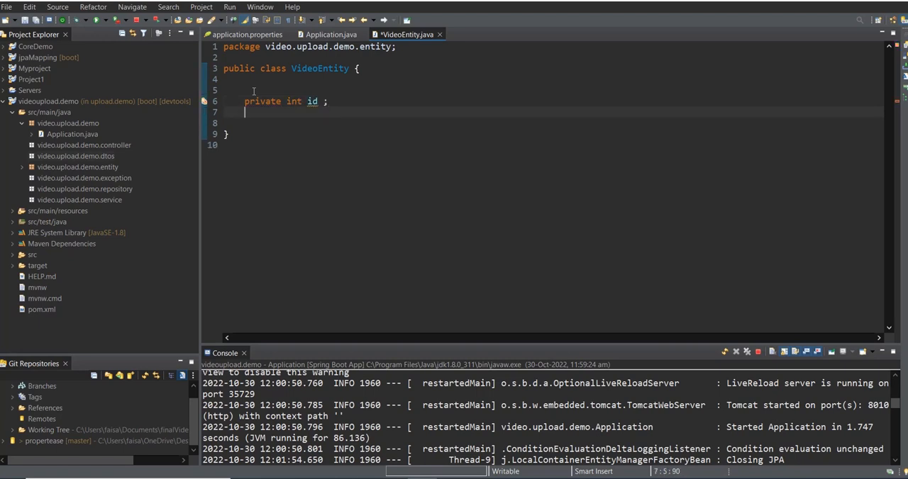
# Step: Declare the private String fields title, description and tags
pyautogui.write('private')
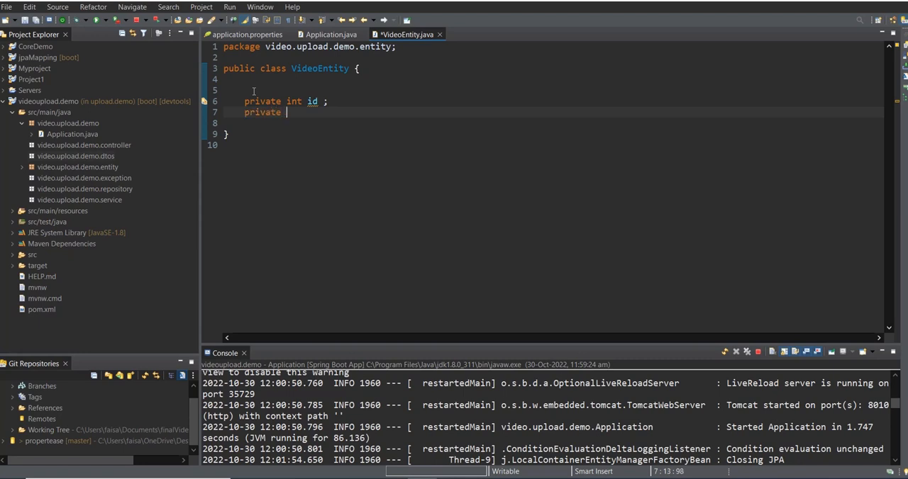
pyautogui.write('Strin')
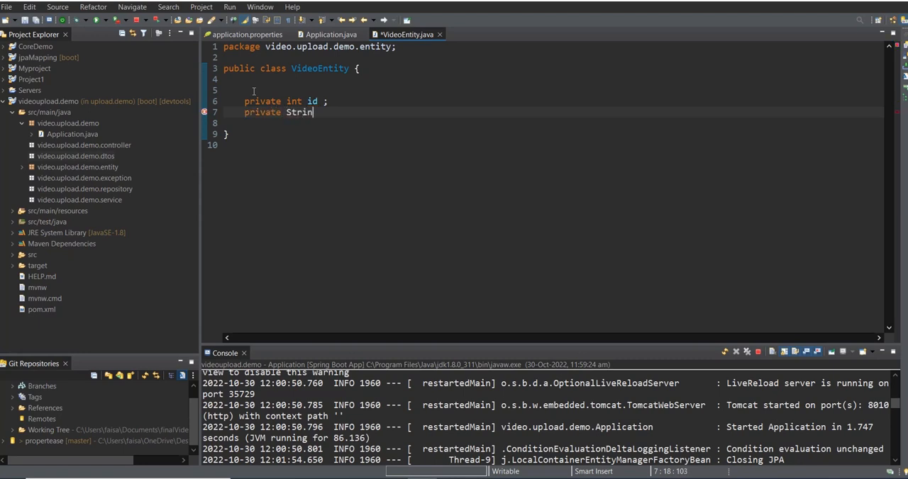
pyautogui.write('g title ;')
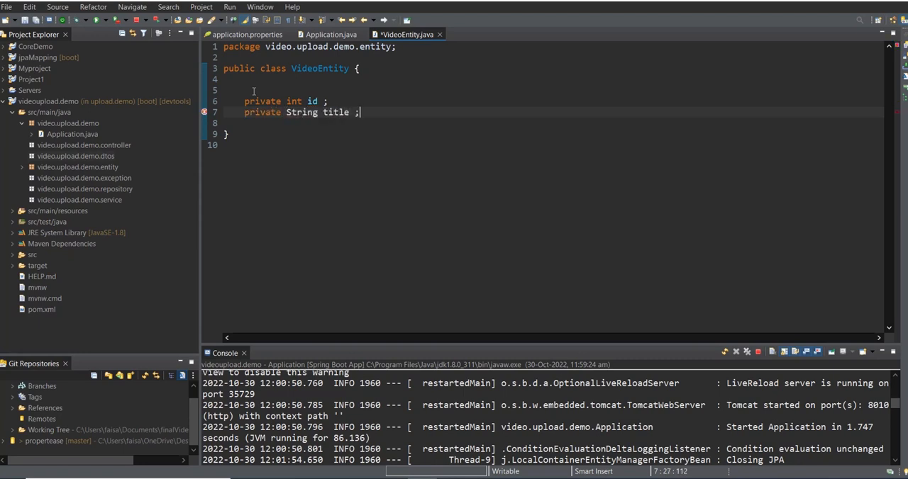
pyautogui.write('p')
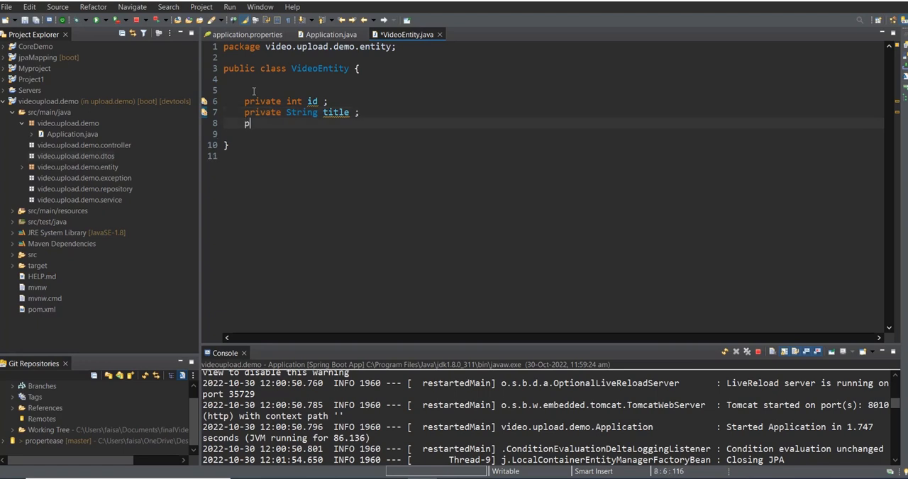
pyautogui.write('rivate')
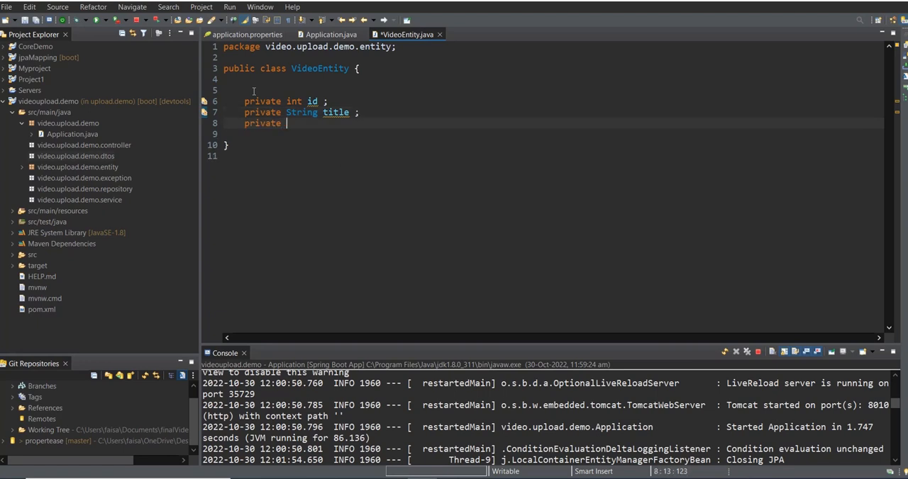
pyautogui.write('String description ;')
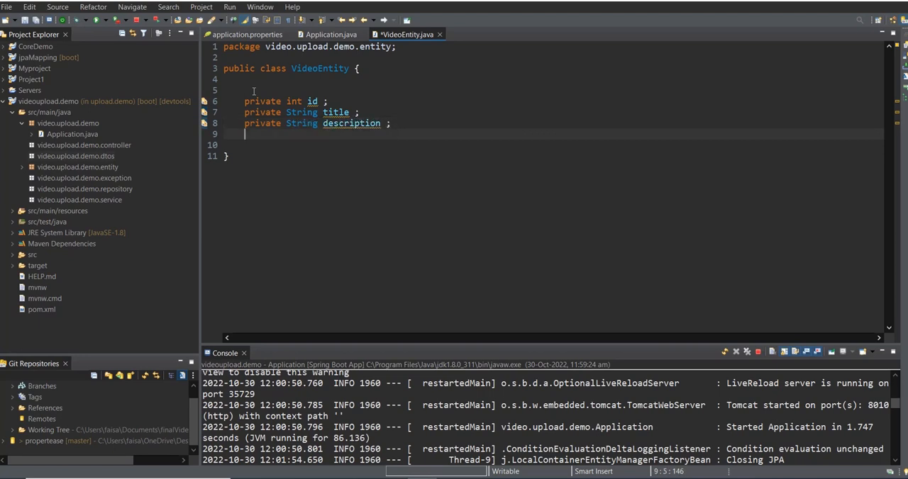
pyautogui.write('private')
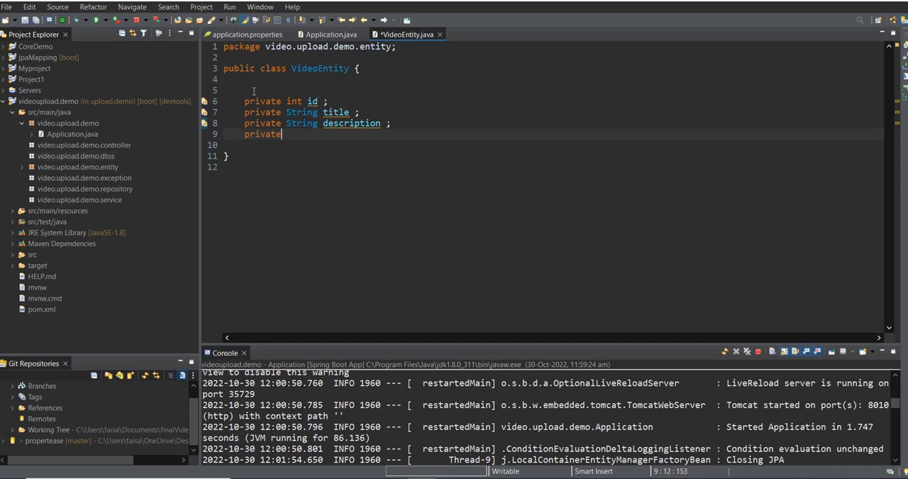
pyautogui.write('v Stri')
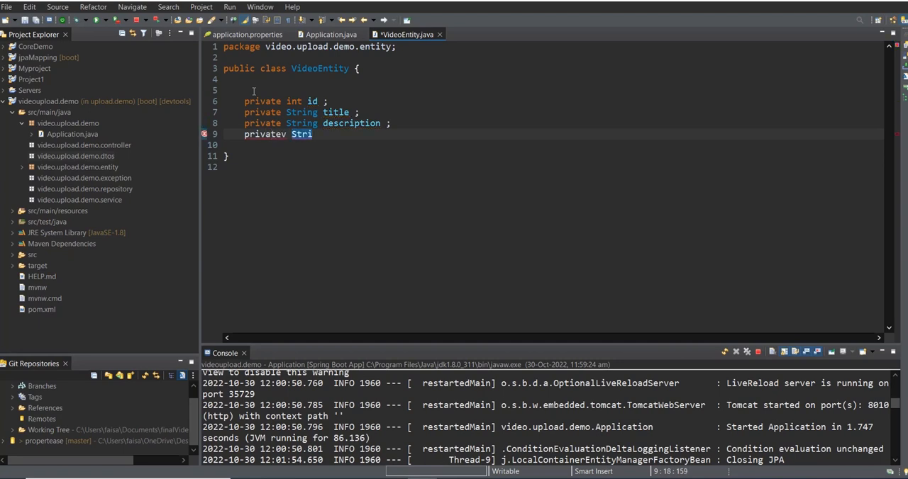
pyautogui.write('ng tags ;')
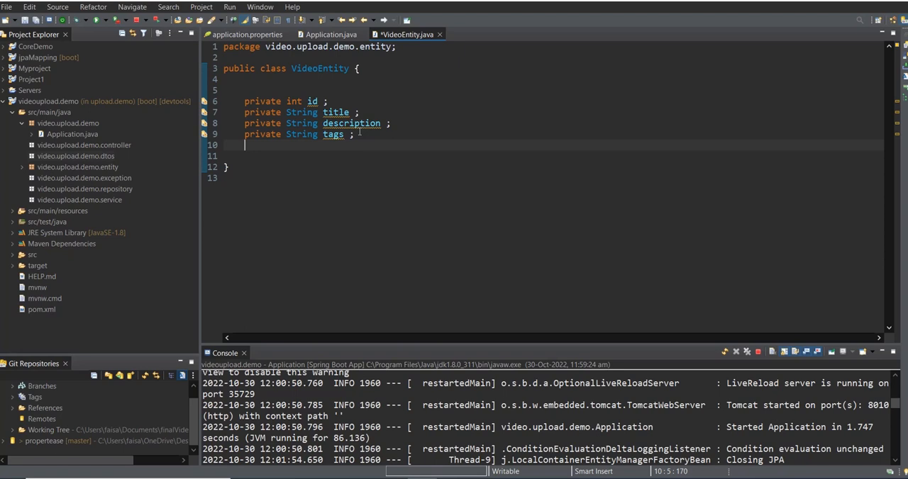
# Step: Declare private String videoName and private Date addedDate, importing java.util.Date
pyautogui.write('pri')
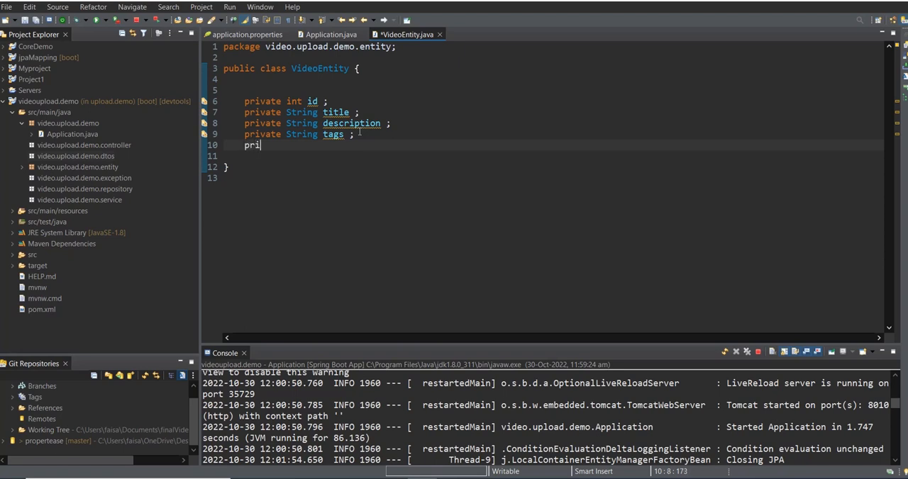
pyautogui.write('vate String videoName ;')
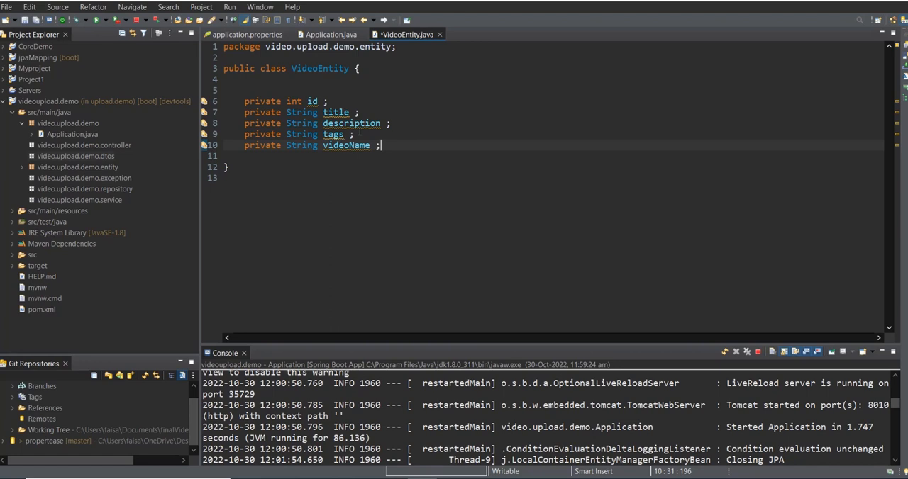
pyautogui.write('p')
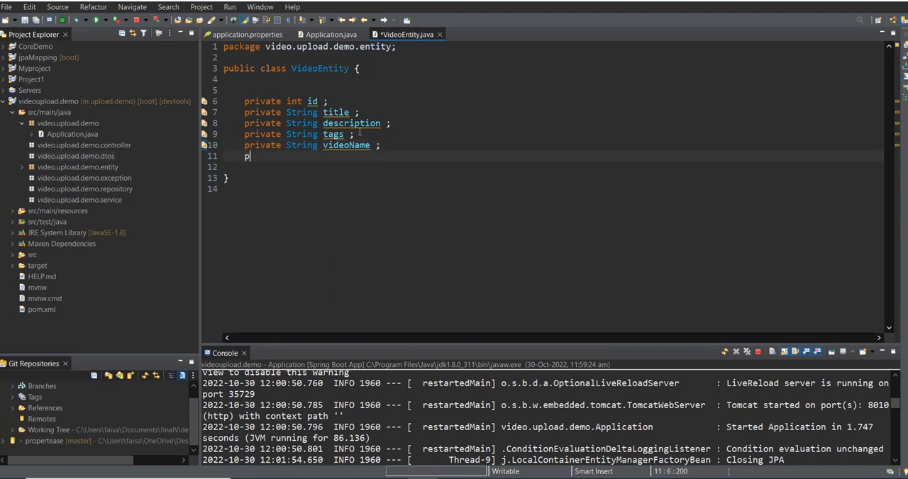
pyautogui.write('rivate')
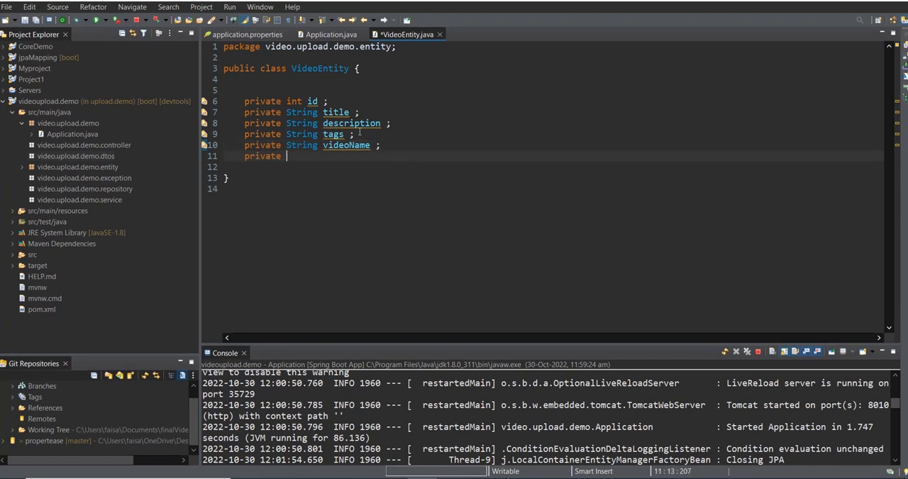
pyautogui.write('Date')
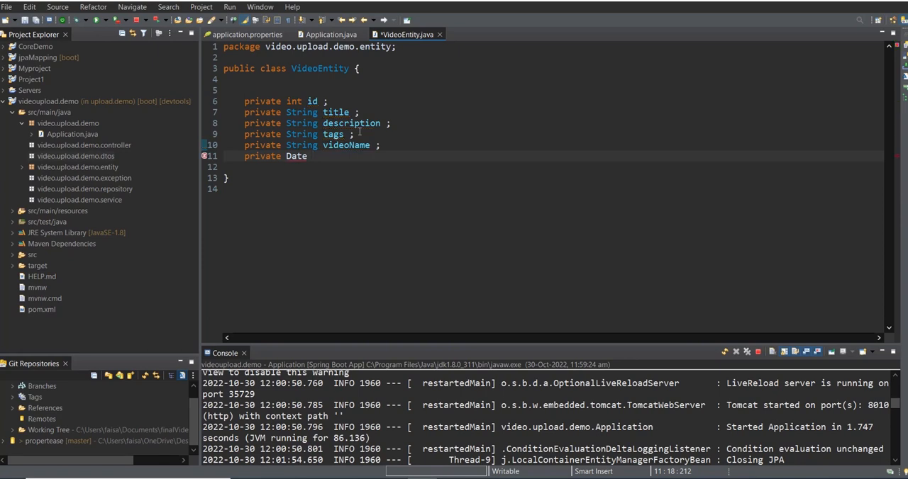
pyautogui.write('addedDate ;')
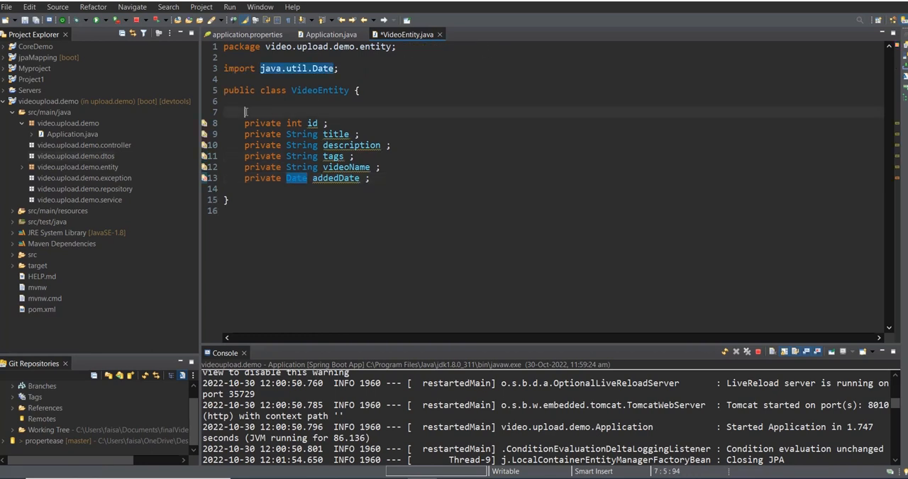
pyautogui.write('@')
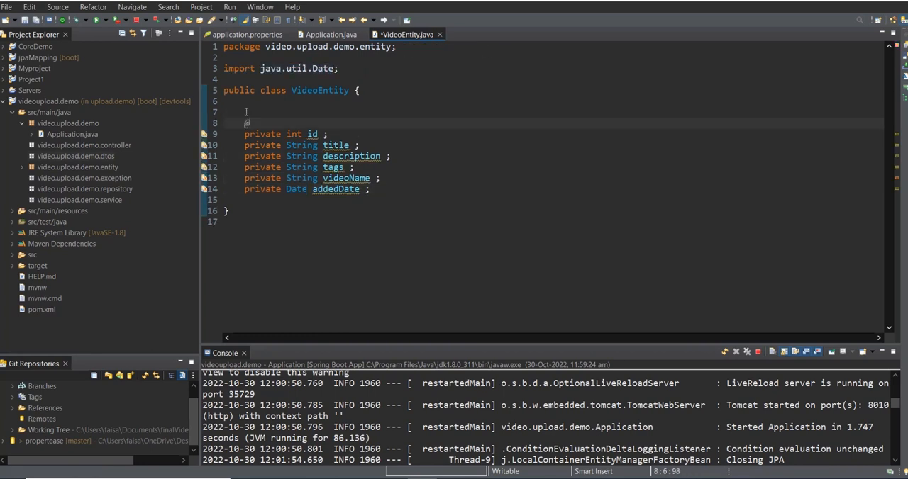
pyautogui.write('@Id')
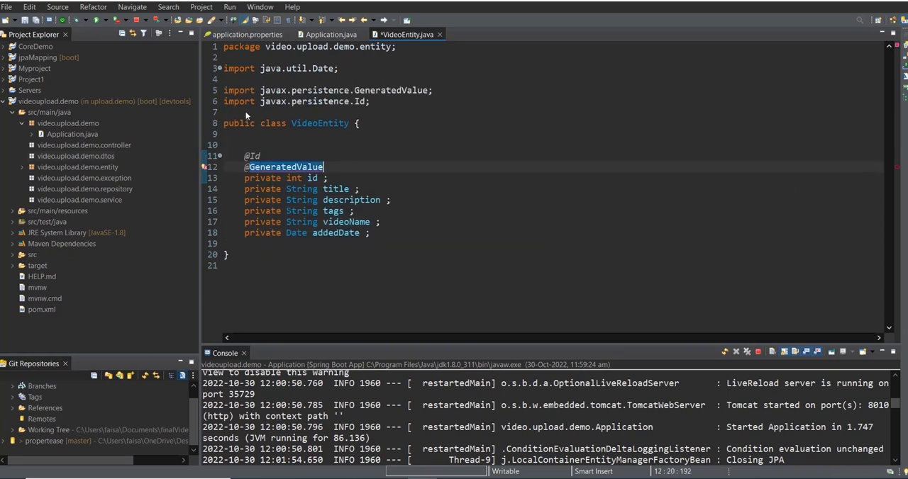
pyautogui.write('(str)')
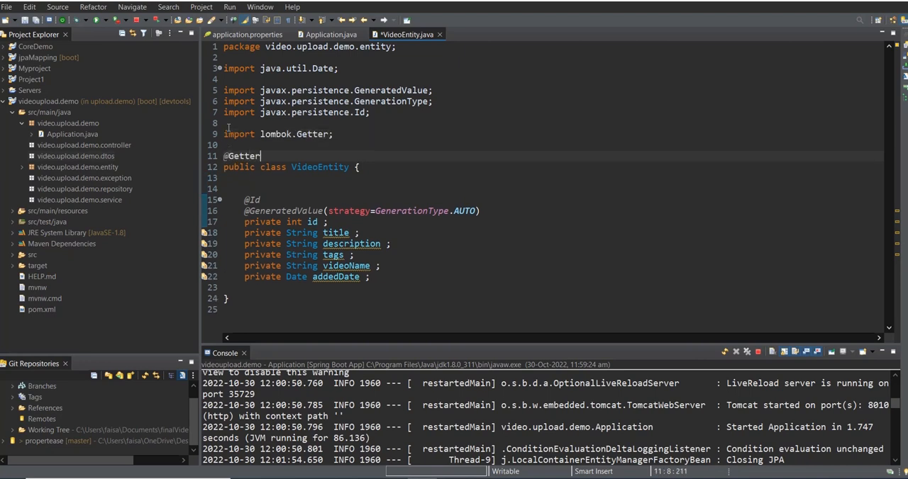
pyautogui.write('@Se')
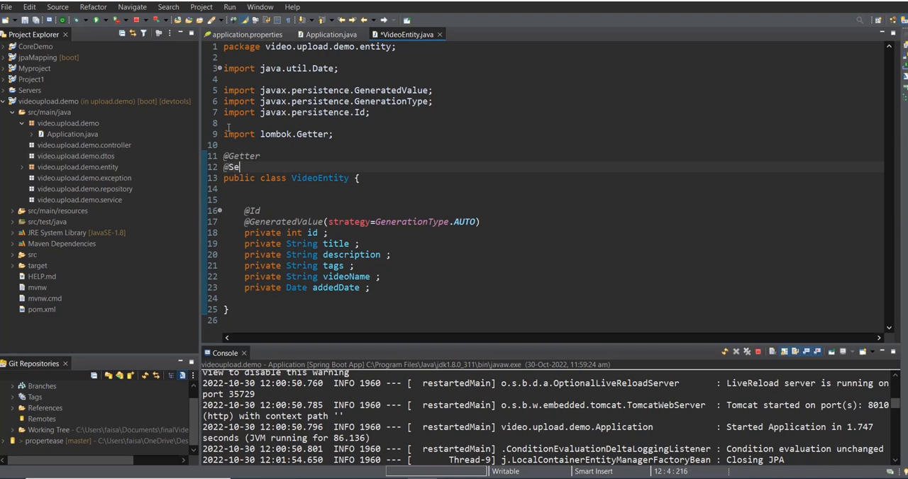
pyautogui.write('tter')
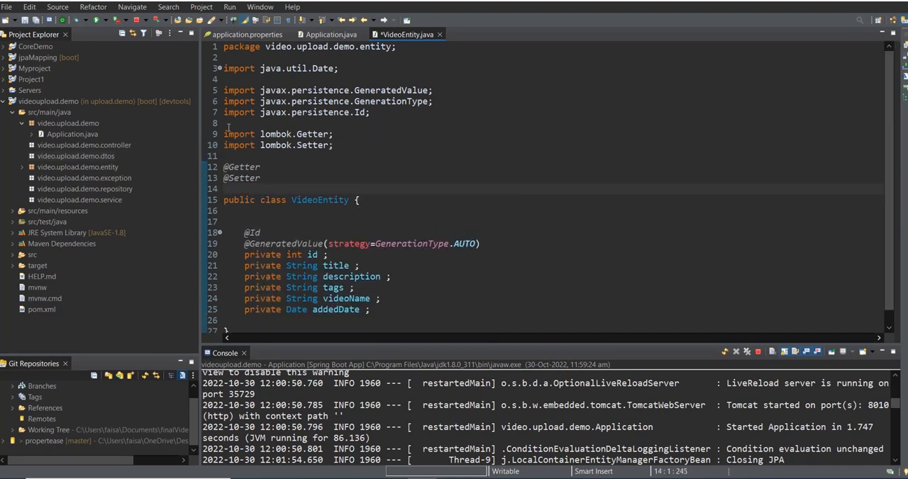
pyautogui.write('@NoArgsConstructor')
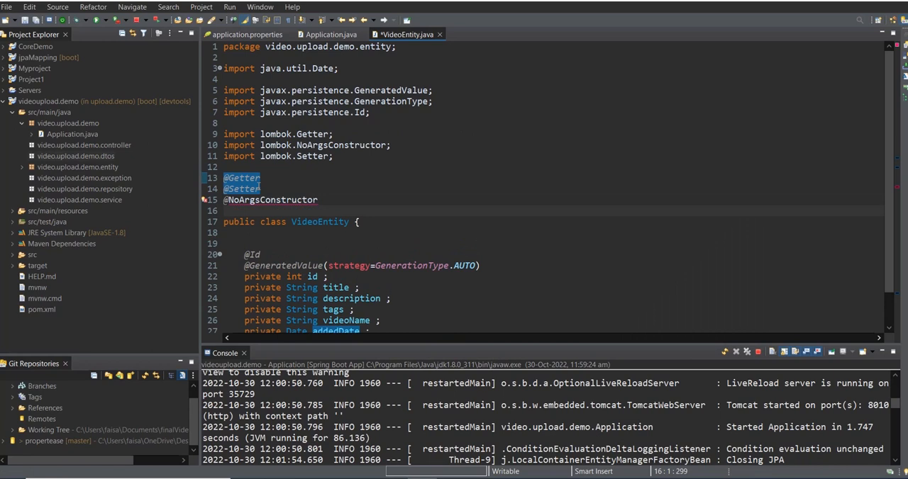
pyautogui.write('@Entity')
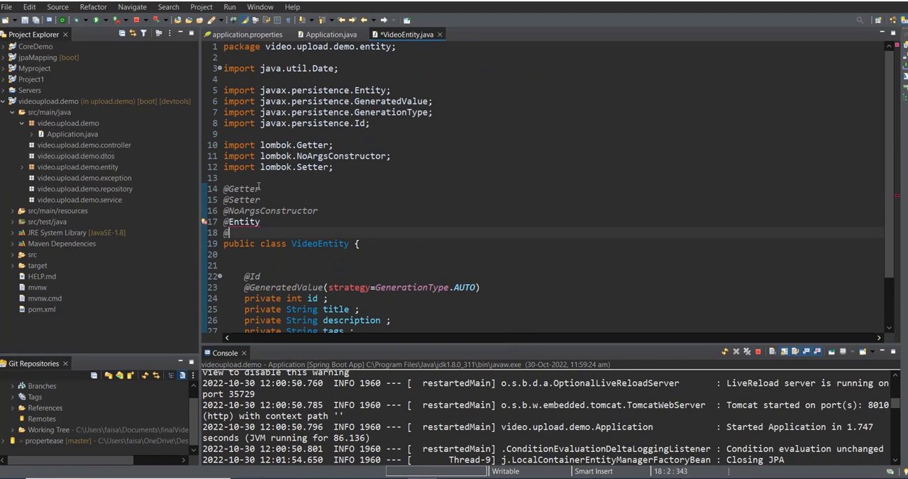
pyautogui.write('Table')
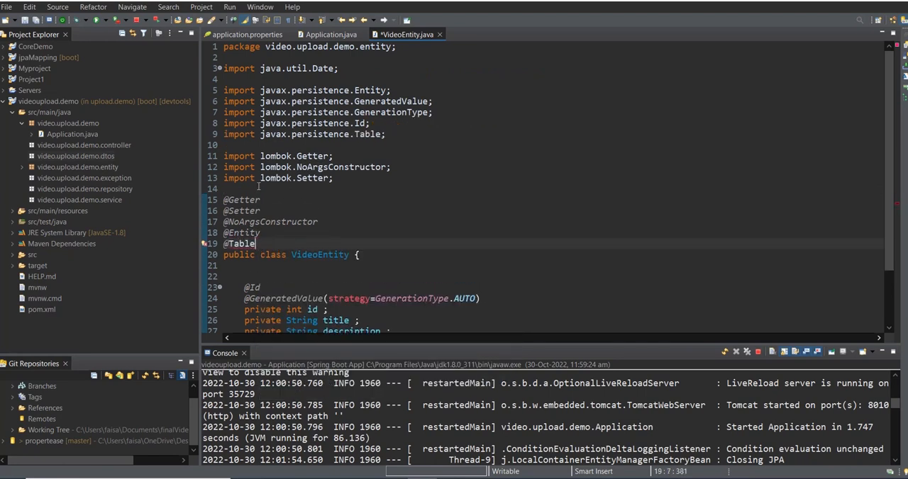
pyautogui.write('(name=)')
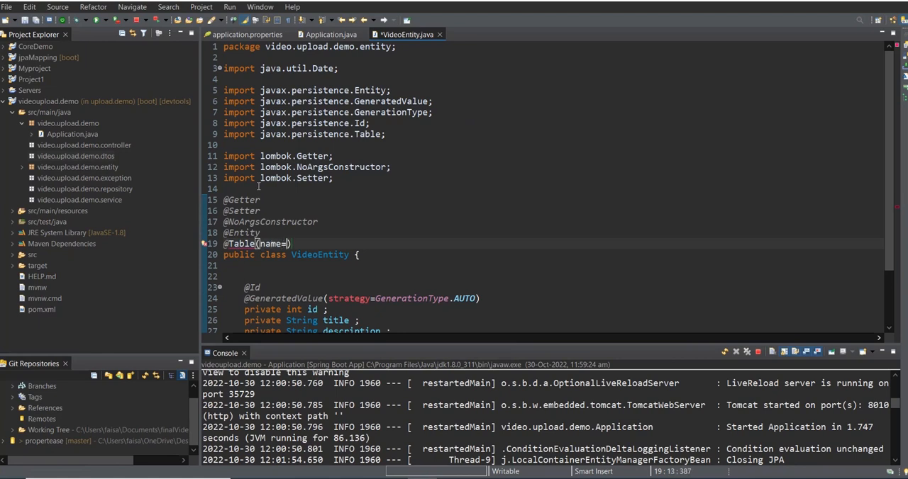
pyautogui.write('videoUplaod"')
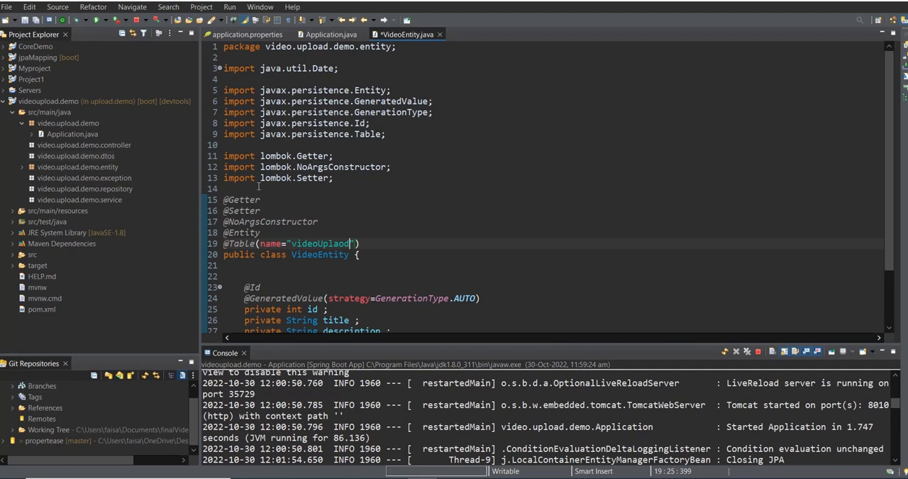
pyautogui.scroll(-3)
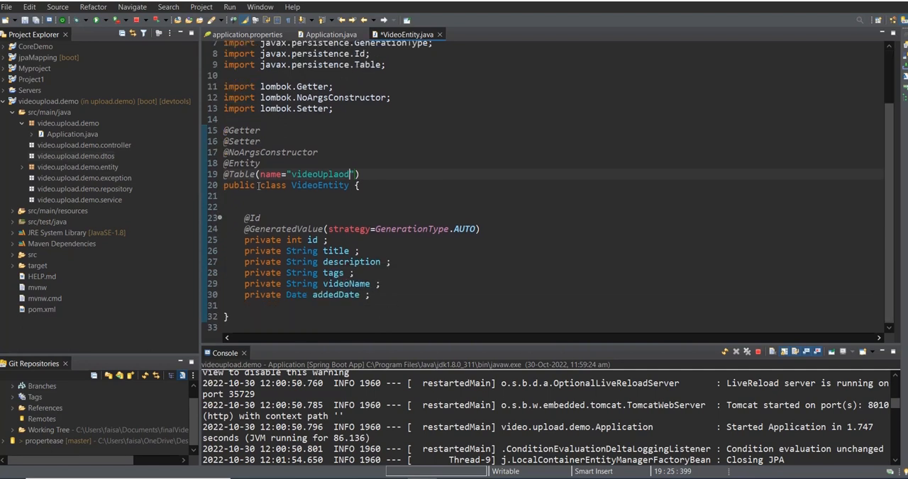
pyautogui.press('ctrl+s')
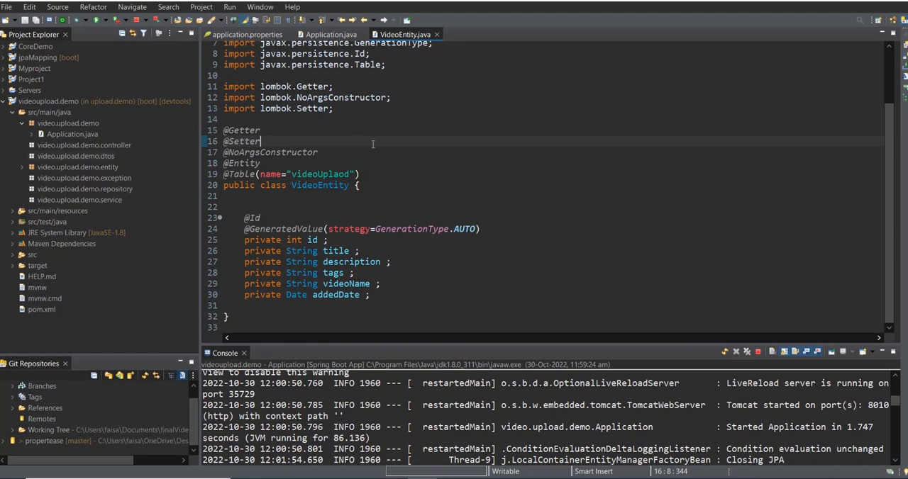
pyautogui.moveTo(383, 268)
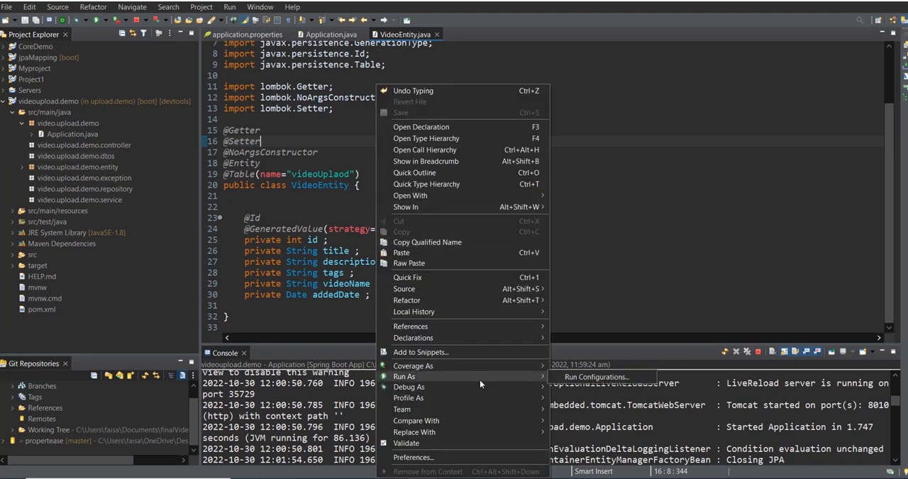
pyautogui.moveTo(410, 326)
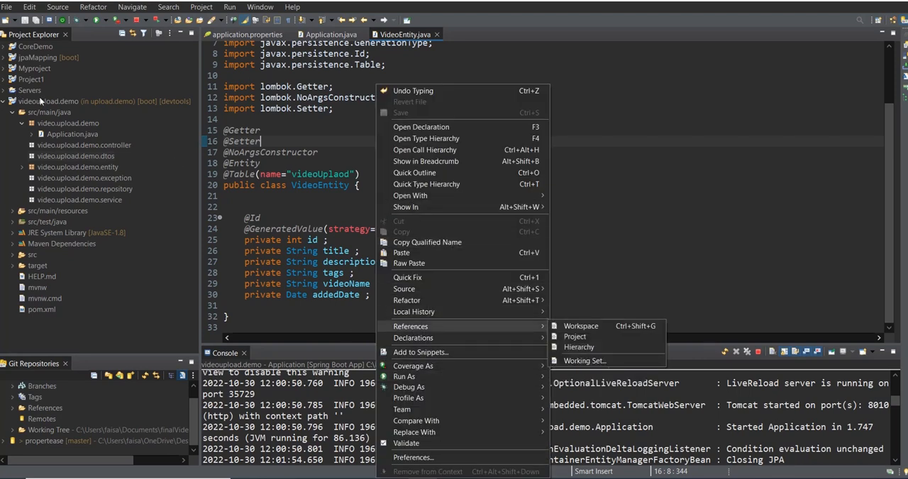
# Step: Run the videoupload.demo project as a Spring Boot App
pyautogui.rightClick(50, 101)
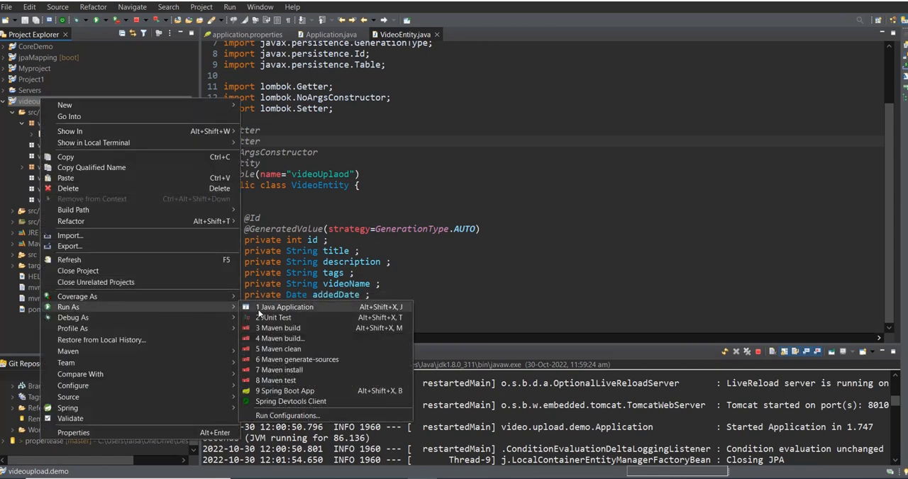
pyautogui.click(284, 306)
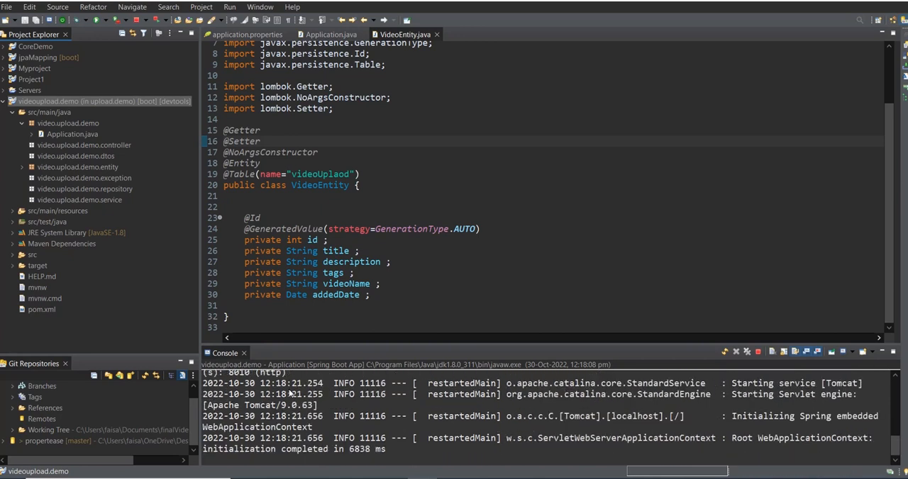
pyautogui.scroll(-3)
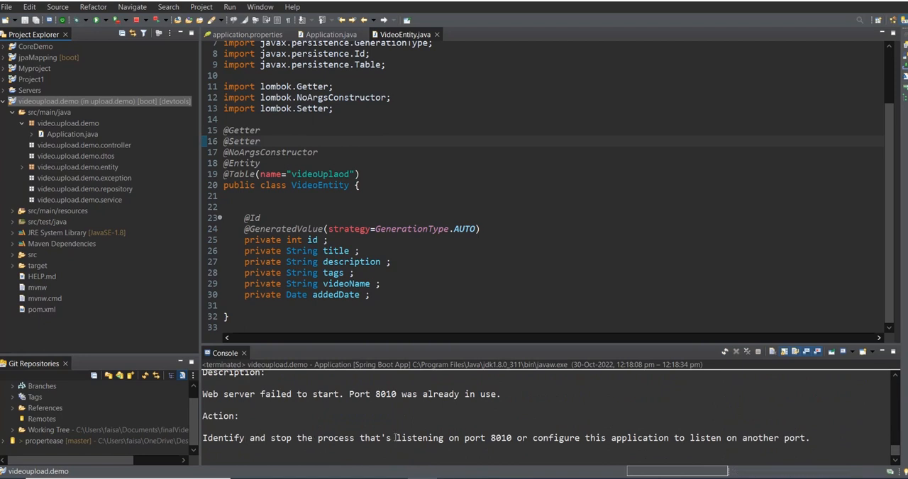
pyautogui.moveTo(396, 438); pyautogui.dragTo(810, 437)
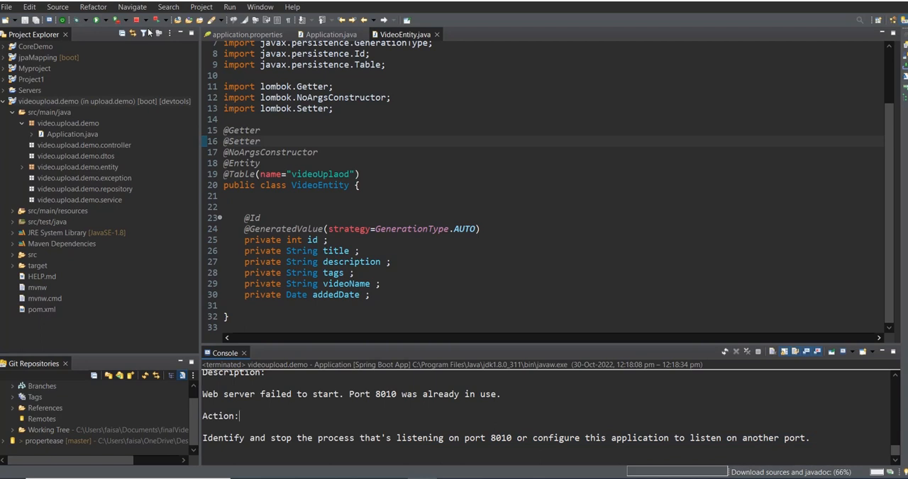
pyautogui.click(97, 19)
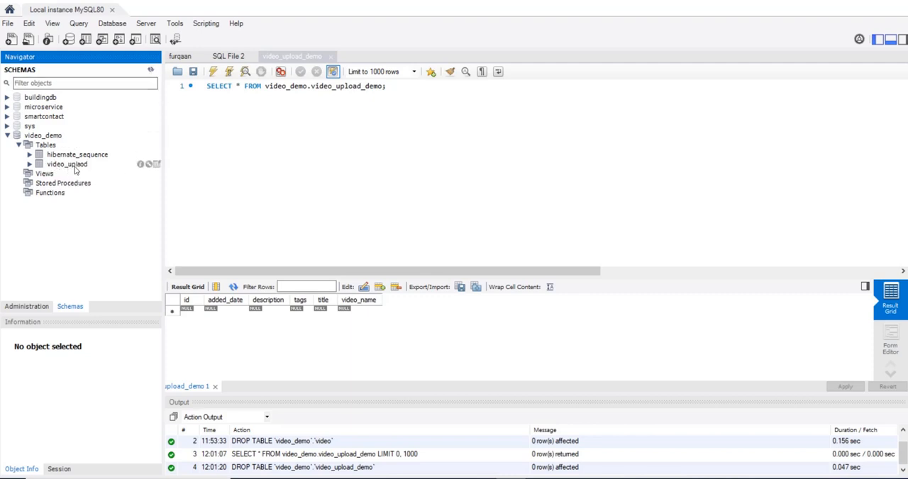
# Step: Open the video_upload table under the video_demo schema in the Navigator
pyautogui.doubleClick(67, 163)
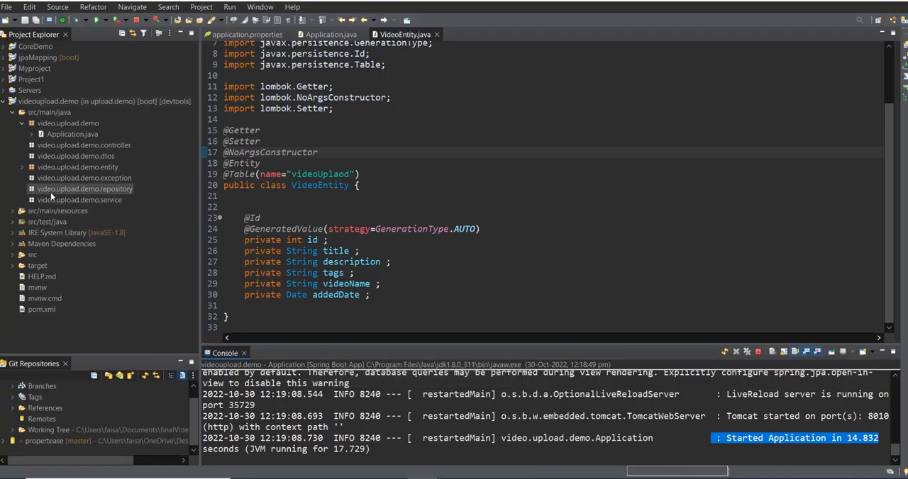
# Step: Add a new interface named VideoRepository to the video.upload.demo.repository package
pyautogui.rightClick(85, 189)
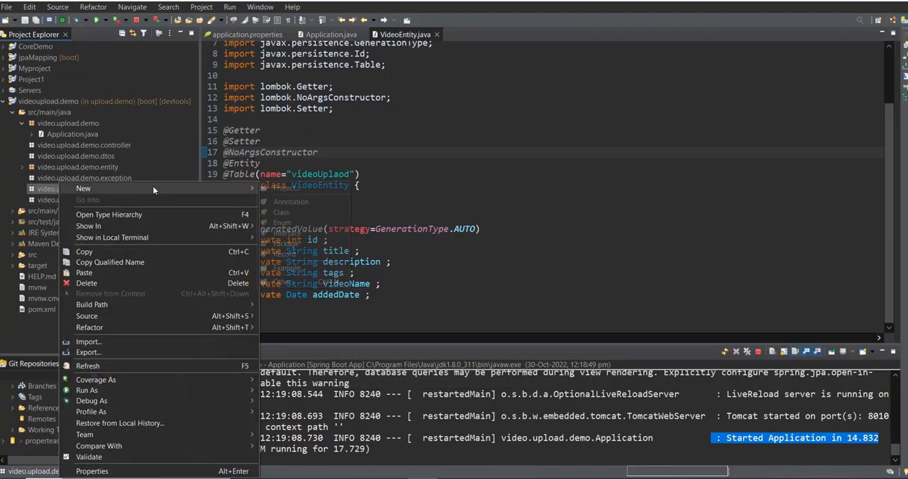
pyautogui.moveTo(83, 189)
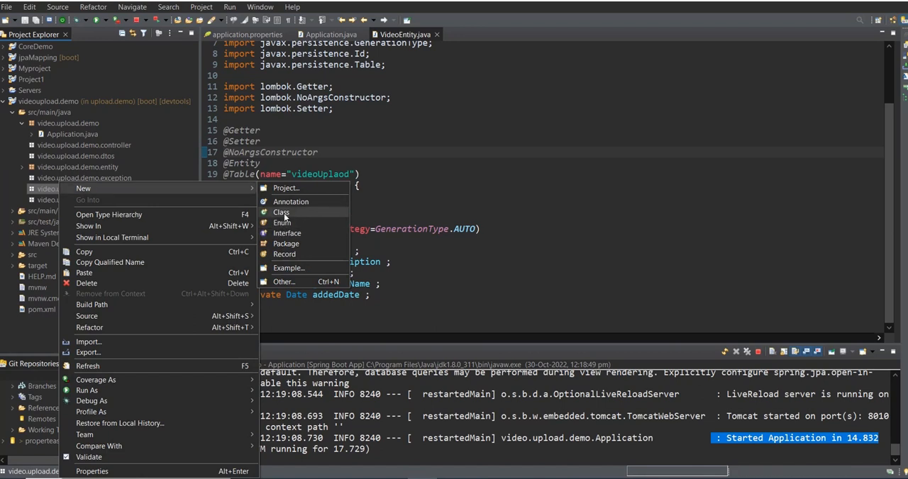
pyautogui.click(287, 233)
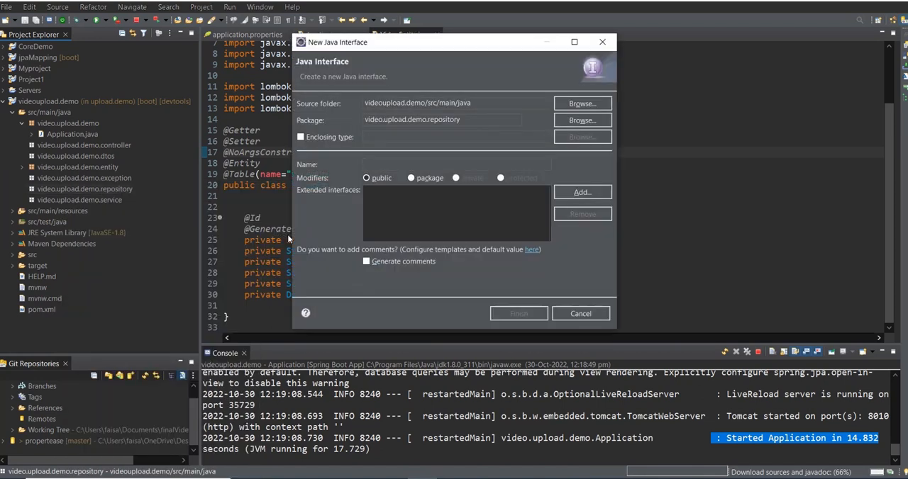
pyautogui.write('Video')
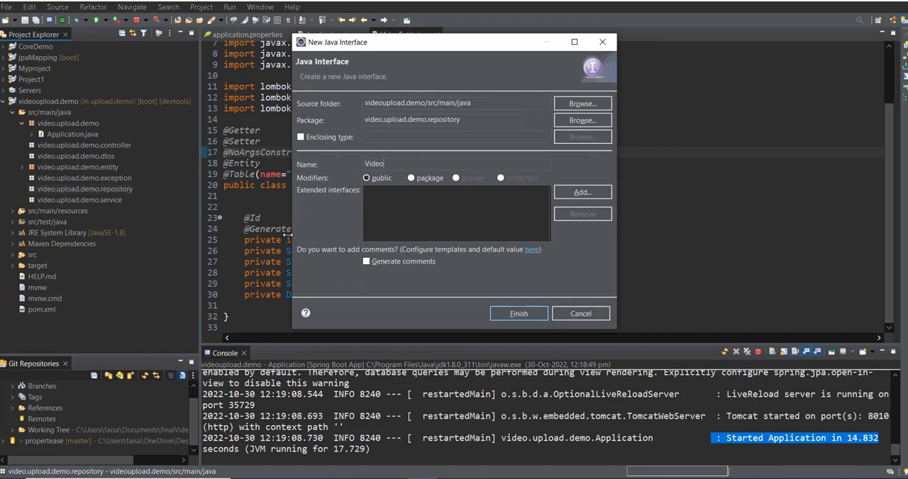
pyautogui.write('Repository')
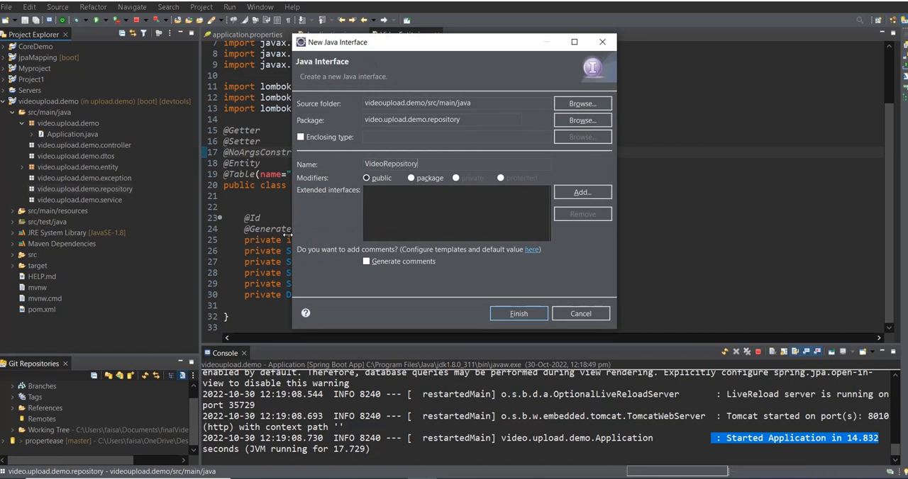
pyautogui.click(518, 313)
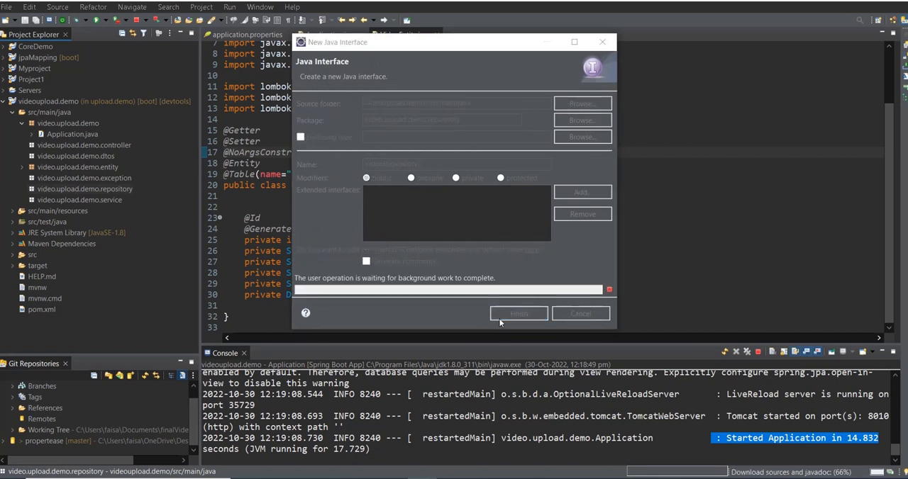
pyautogui.click(519, 314)
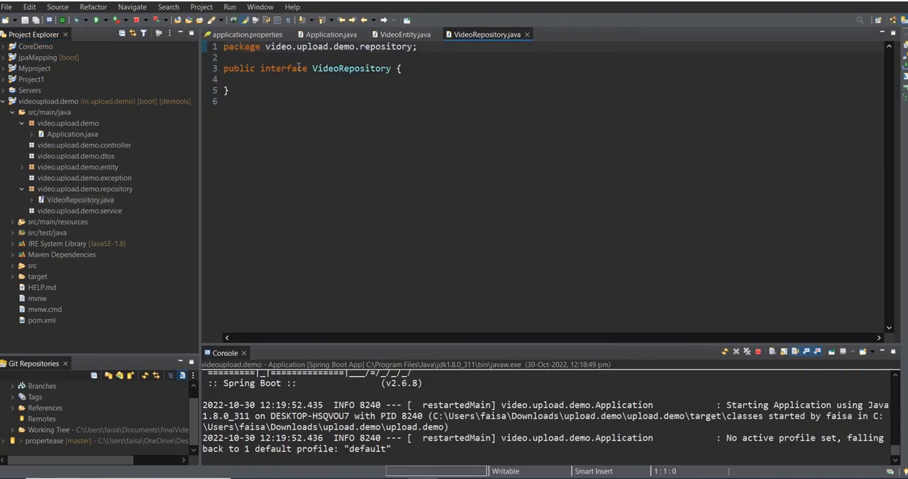
pyautogui.write('@R')
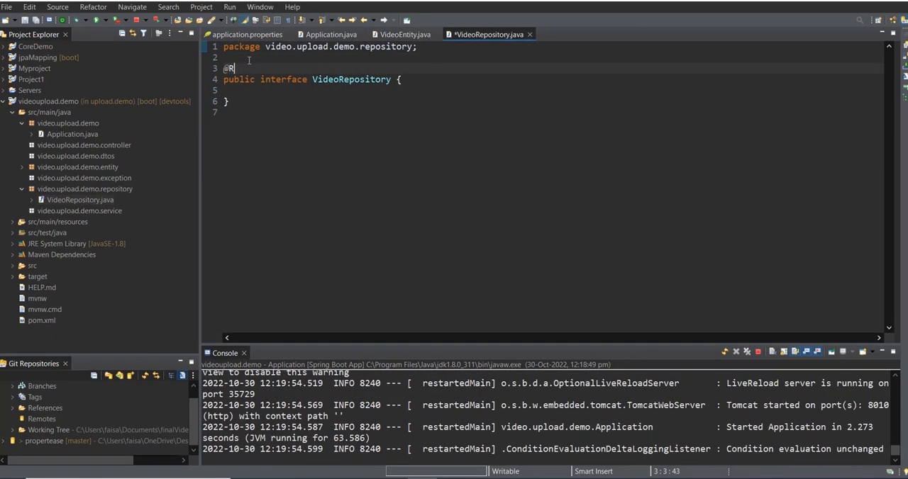
pyautogui.write('epository')
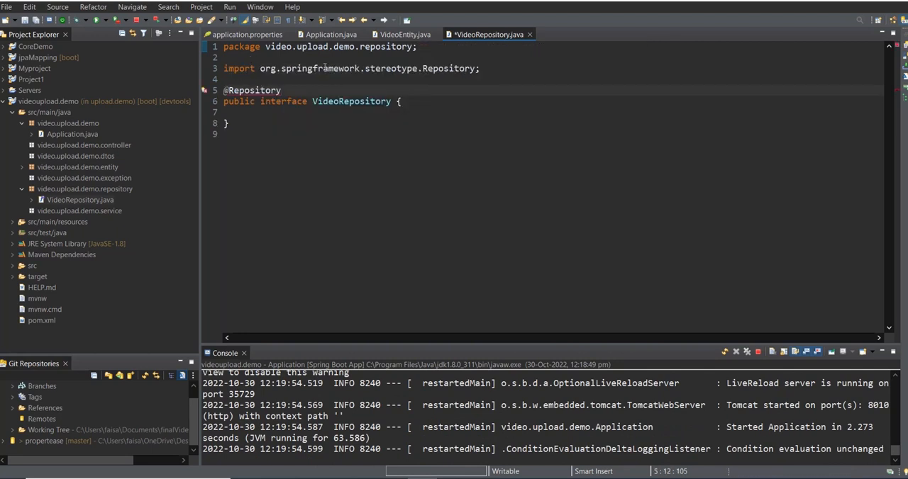
pyautogui.write('ex')
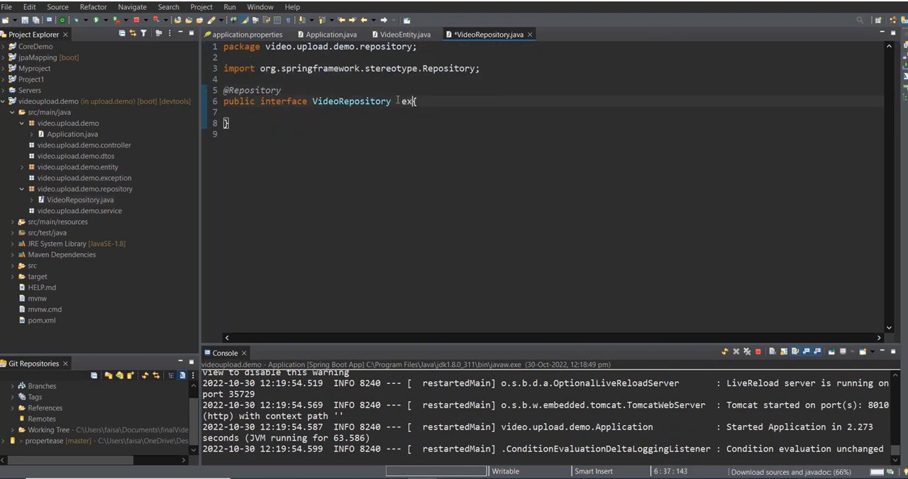
pyautogui.write('tends {')
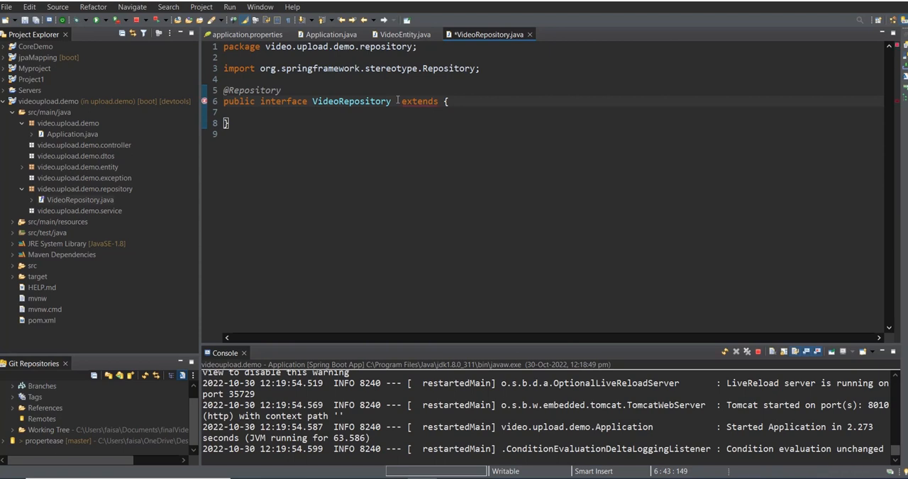
pyautogui.write('JpaRepository<T, ID>')
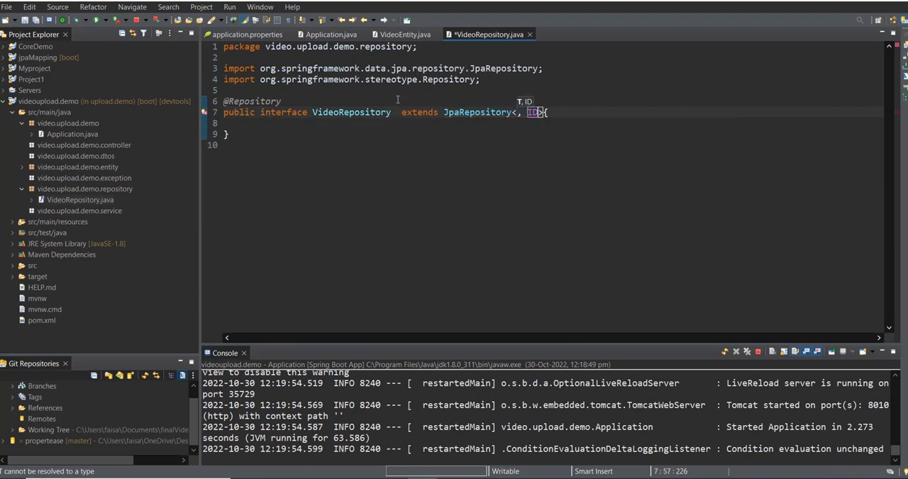
pyautogui.write('VideoEntity')
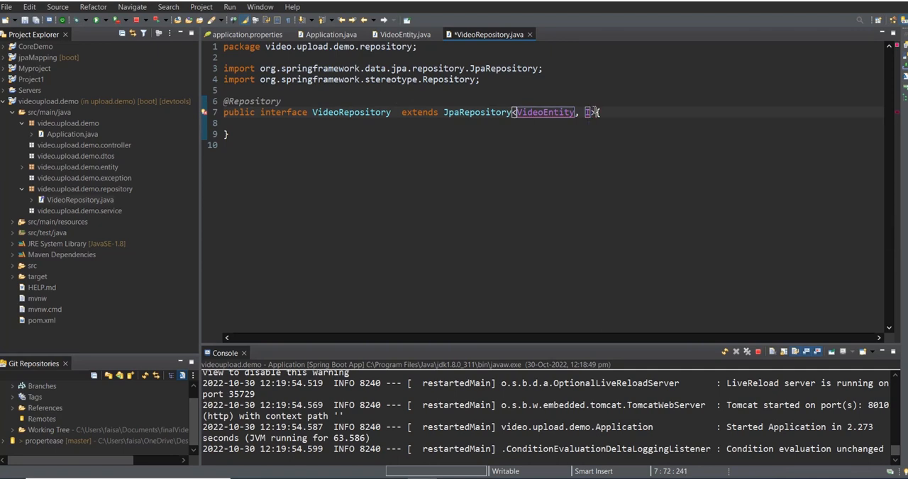
pyautogui.write('Int')
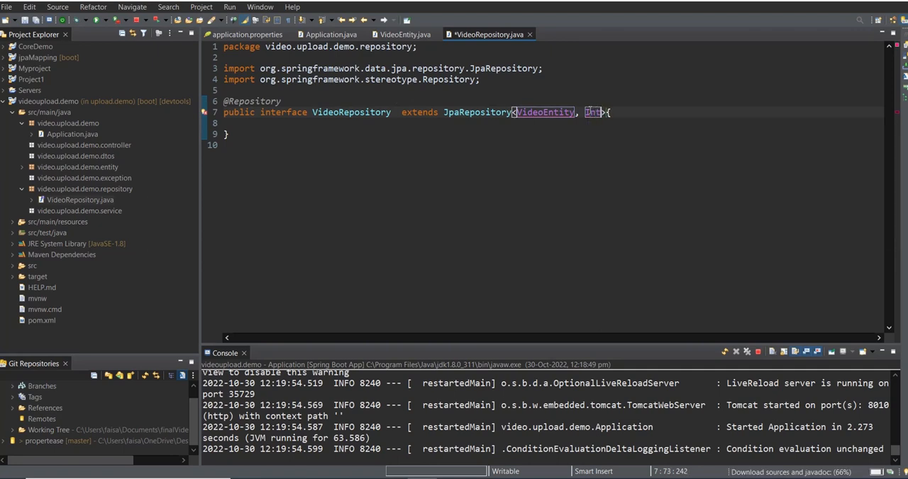